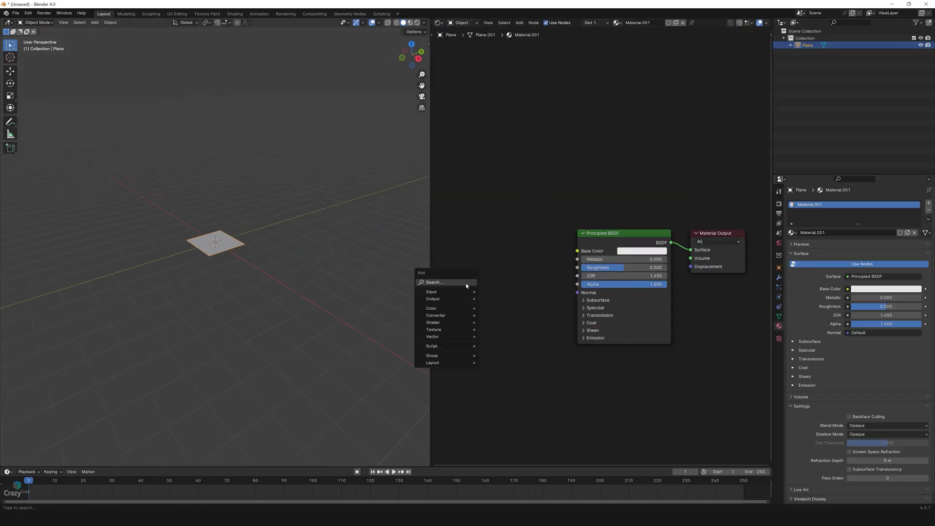
Add a grass Image Texture node feeding the plane material's Base Color.
left_click(432, 329)
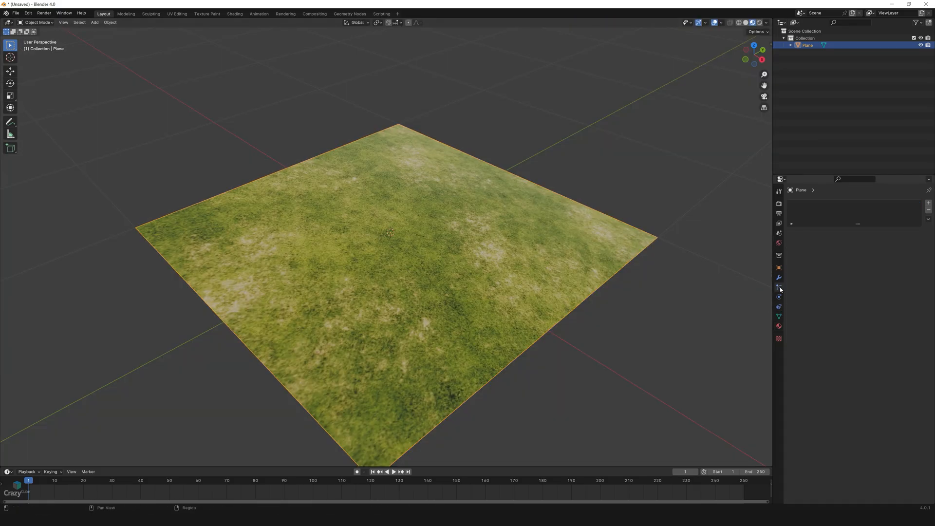
Add a Hair particle system with 90000 strands and 0.01 m hair length.
left_click(779, 287)
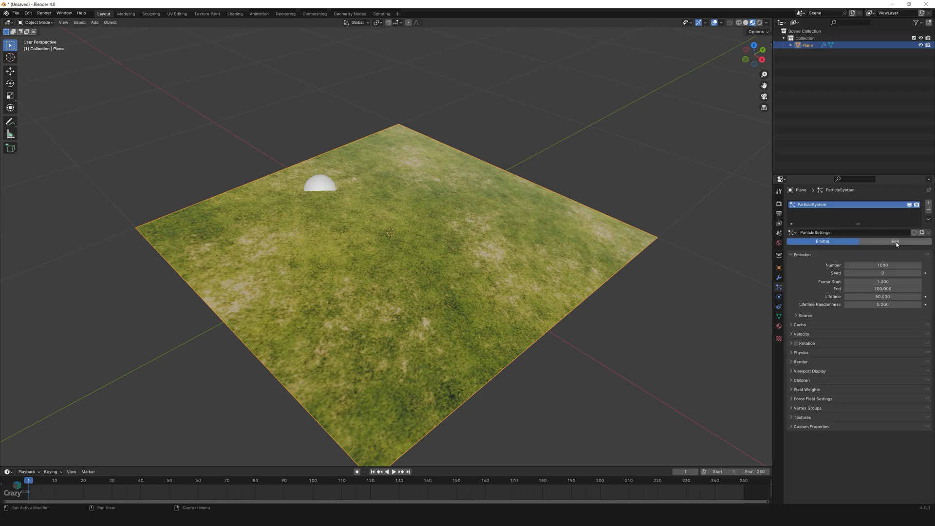
left_click(894, 241)
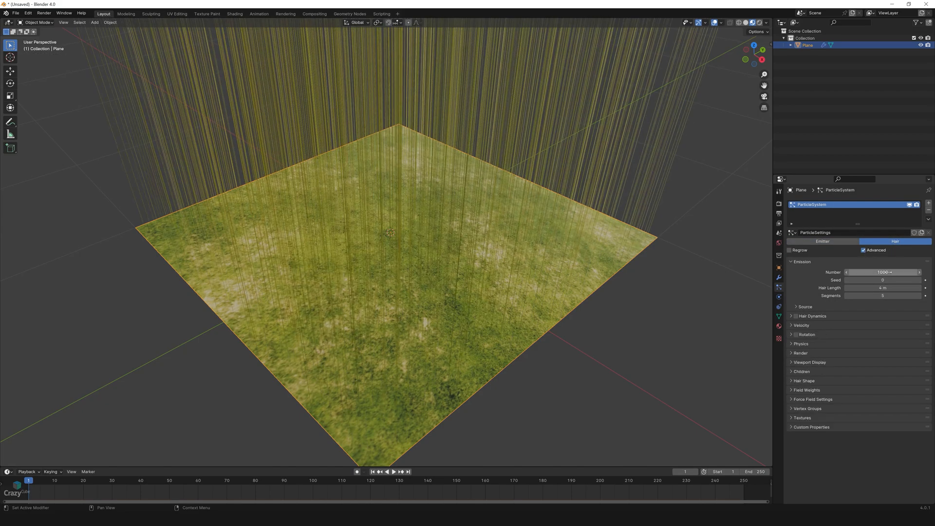
type("90000")
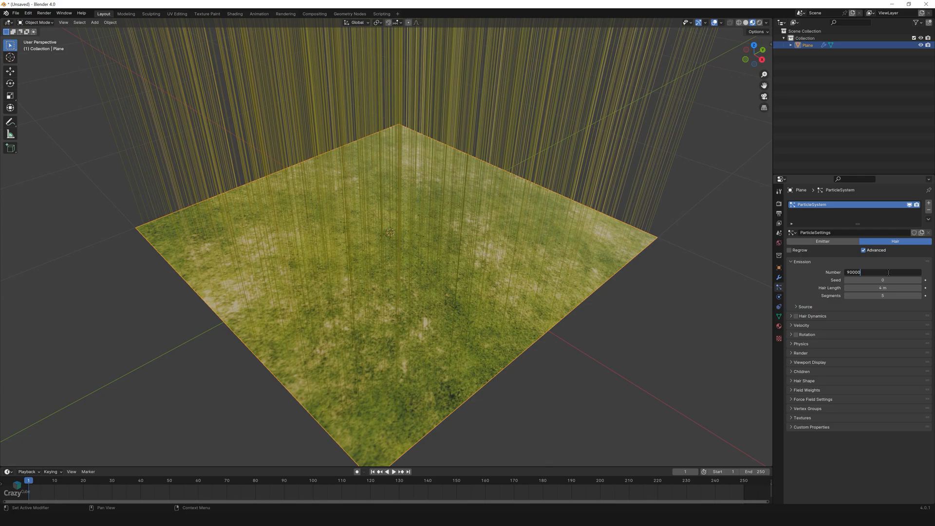
left_click(882, 287)
type("0.01")
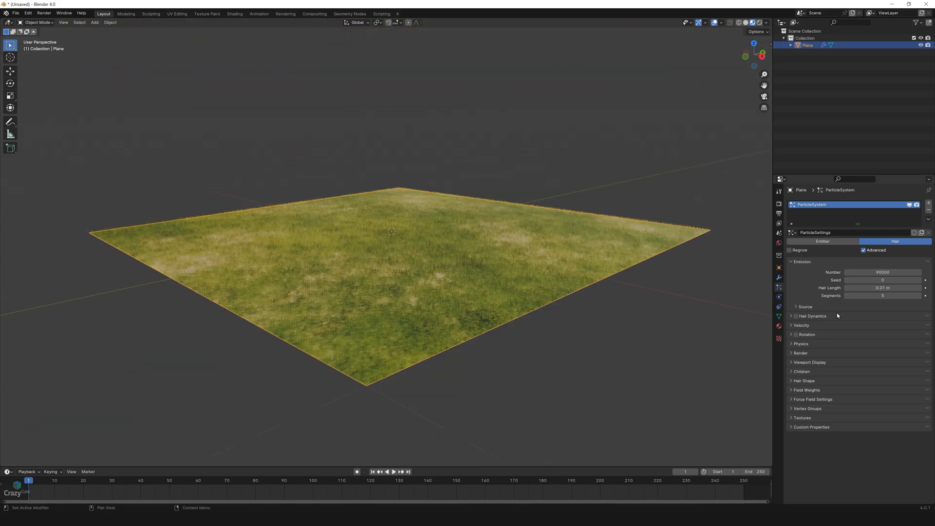
Set particle physics Brownian force to 0.040 and Damp to 0.010.
left_click(801, 344)
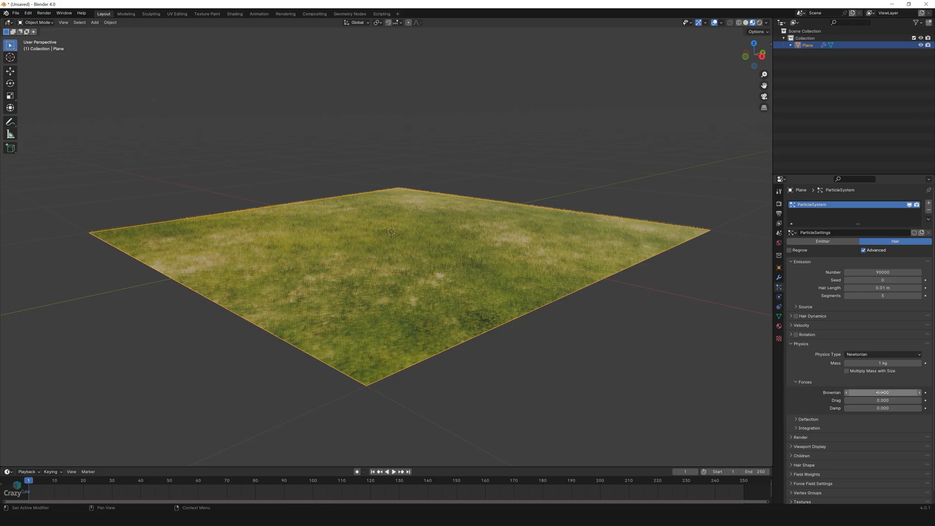
left_click(883, 393)
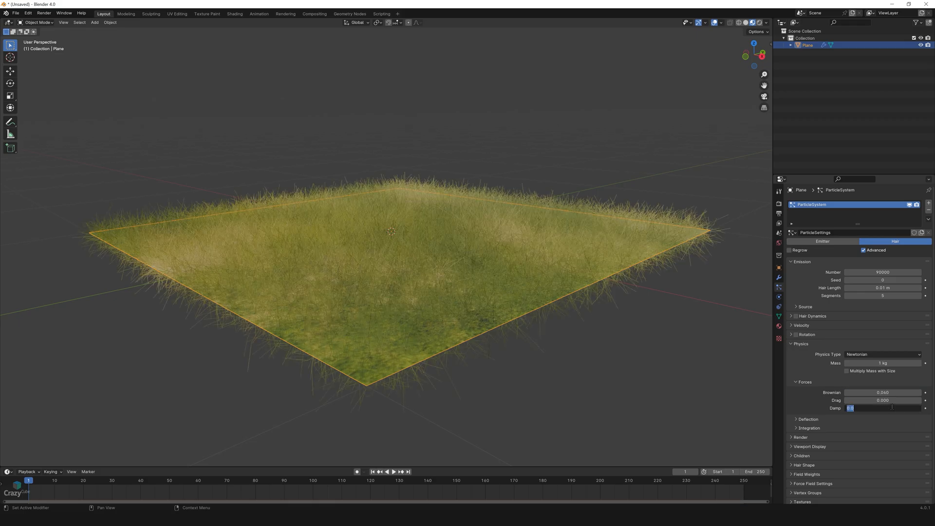
type("0.010")
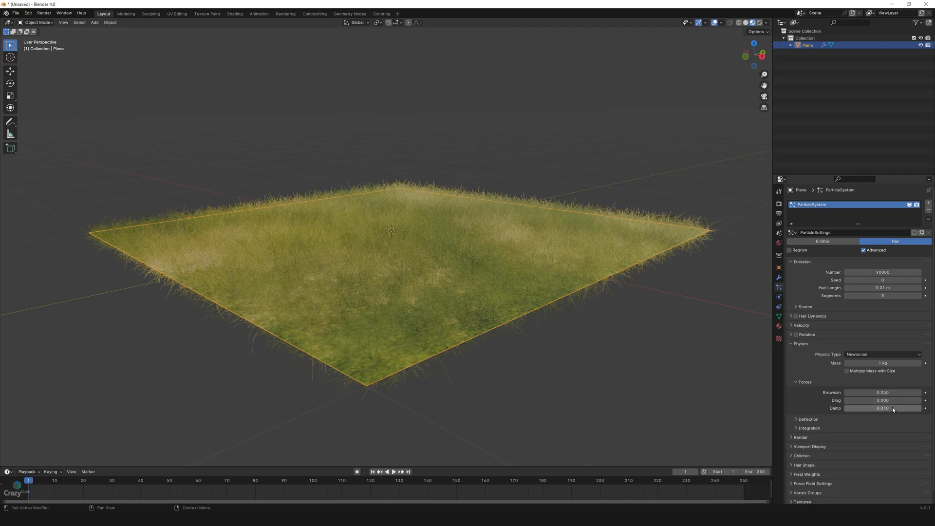
scroll("down", 3)
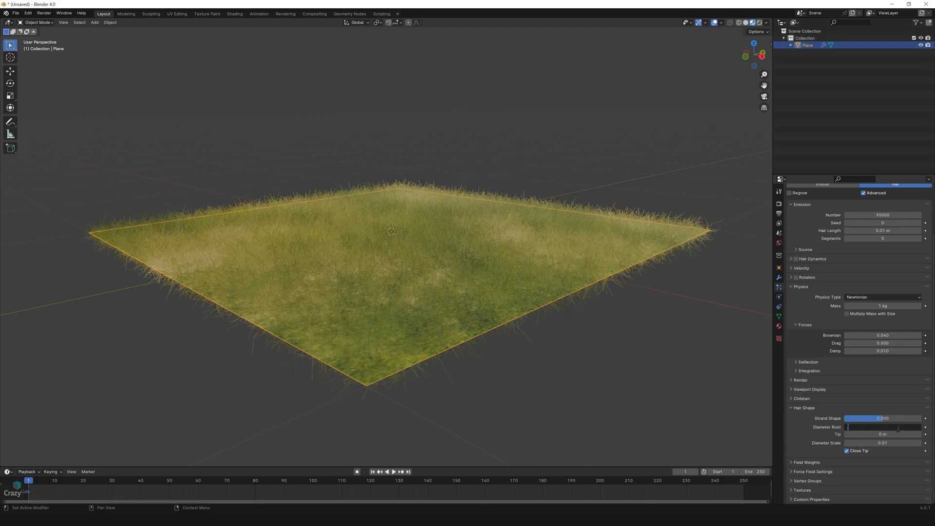
Set Hair Shape root diameter 0.2 and tip 0, then render device to GPU Compute.
type("0.2 m")
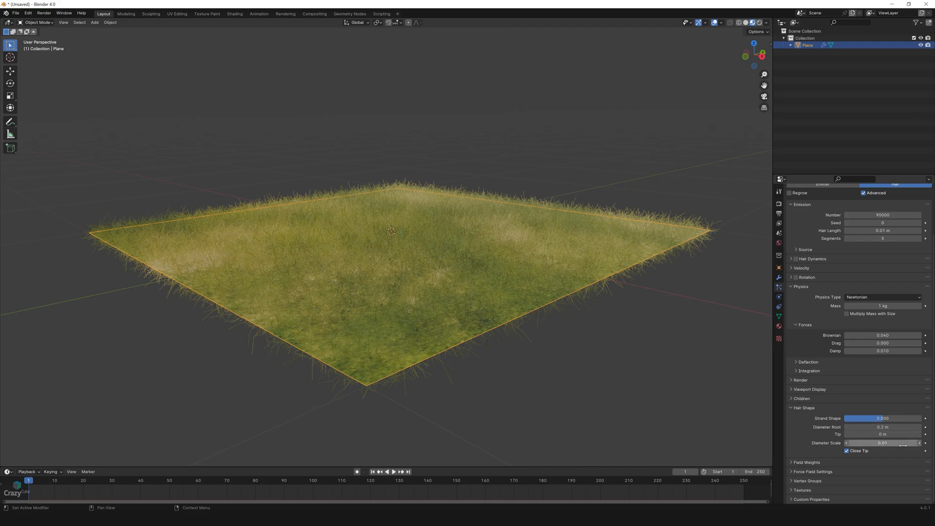
left_click(882, 435)
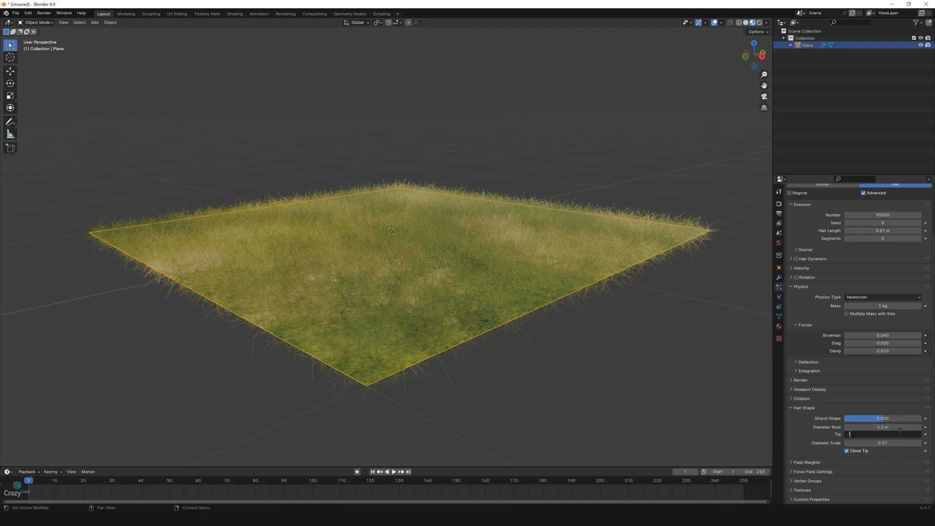
left_click(779, 202)
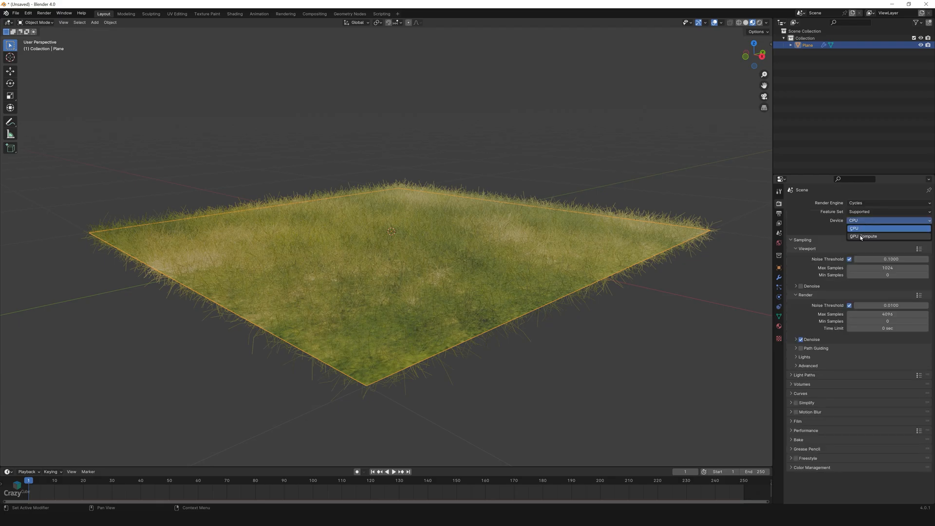
left_click(780, 242)
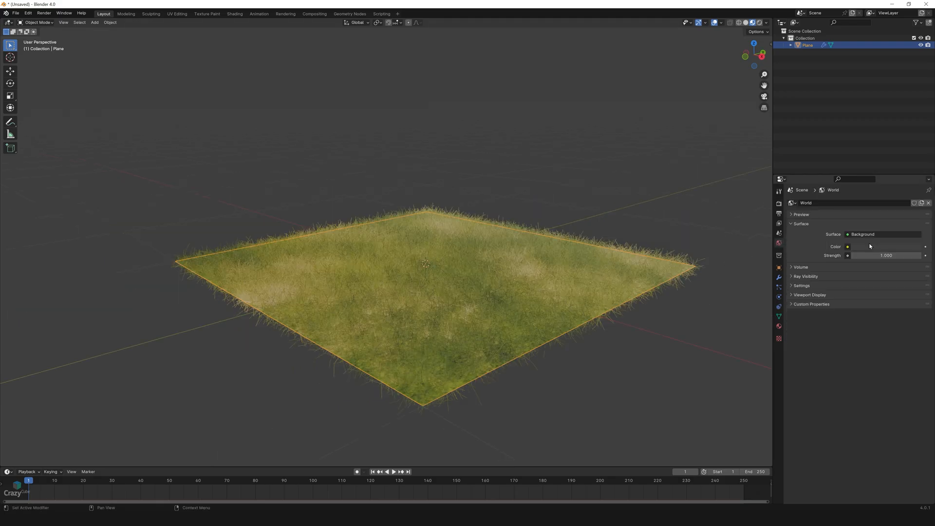
Use a Nishita Sky Texture for the world colour with a low sun for a night sky.
left_click(847, 247)
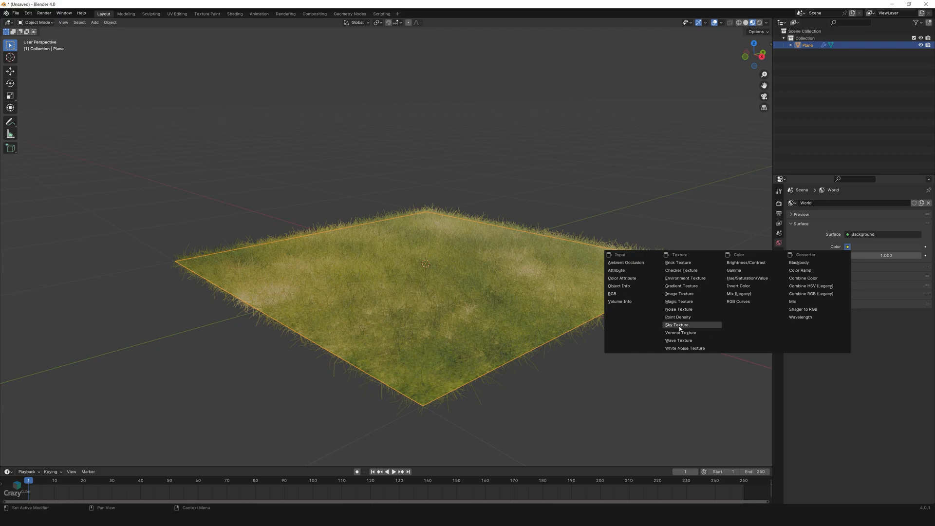
left_click(677, 326)
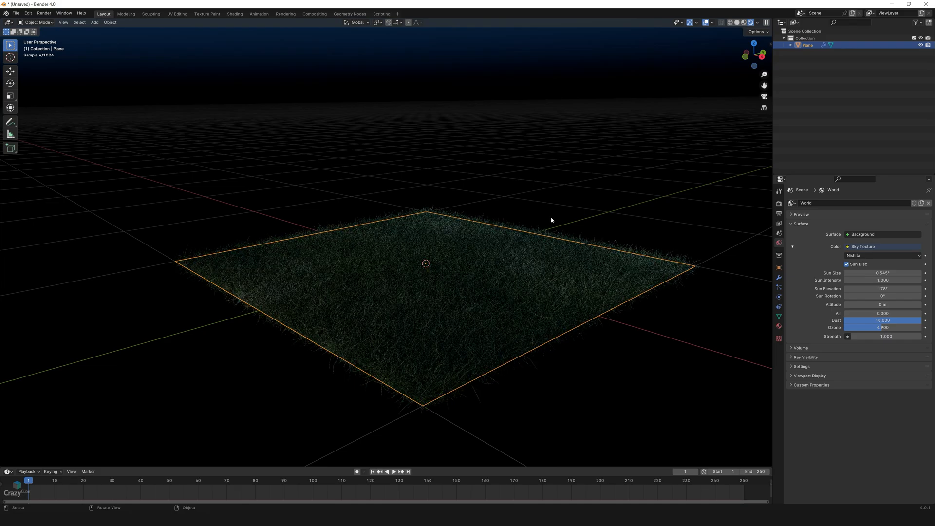
left_click(94, 23)
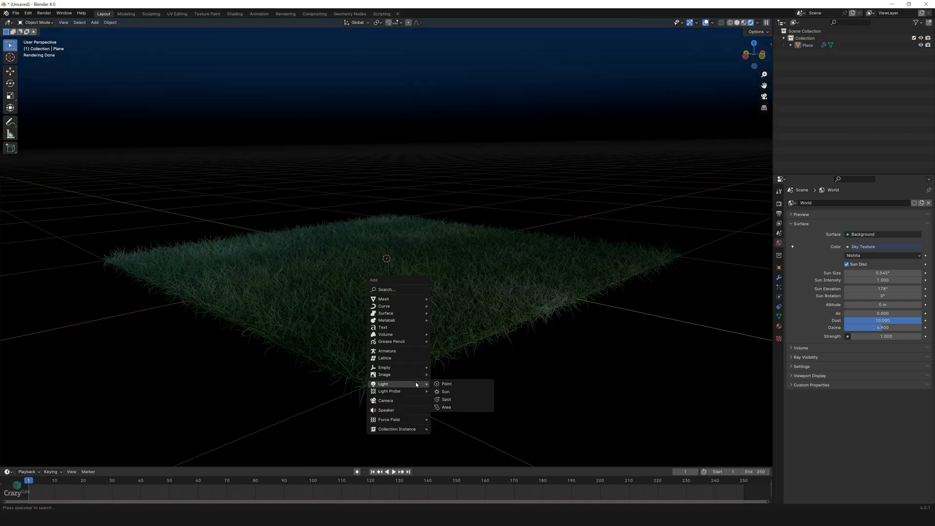
Add an orange disk-shaped area light, size 0.2 m, beam spread 60°.
left_click(445, 407)
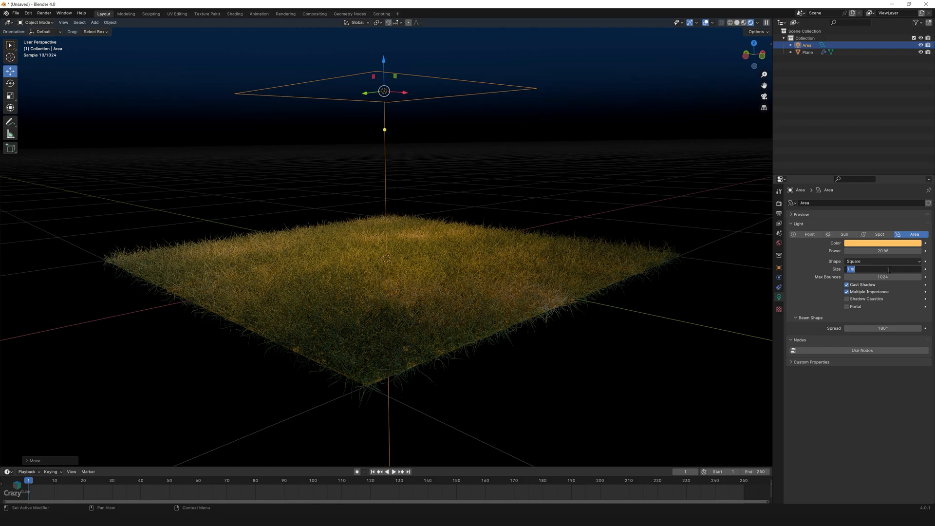
left_click(883, 261)
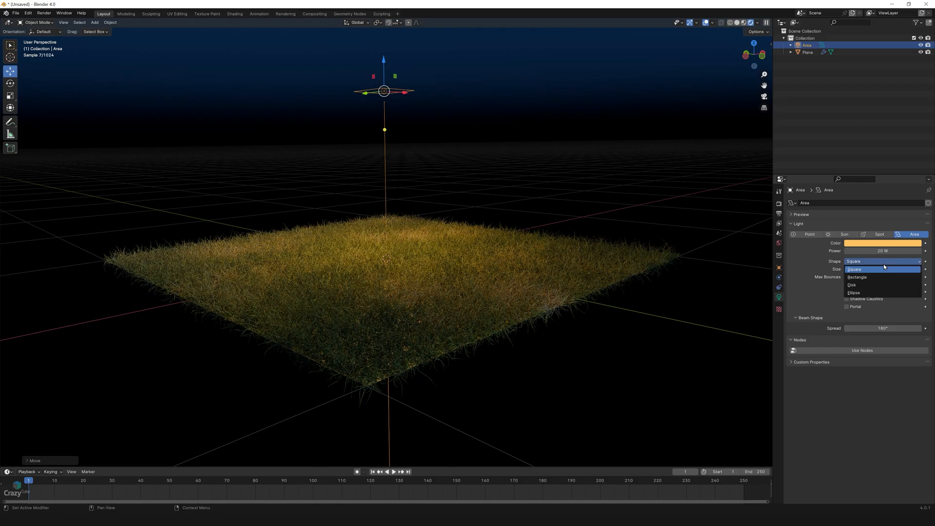
left_click(852, 284)
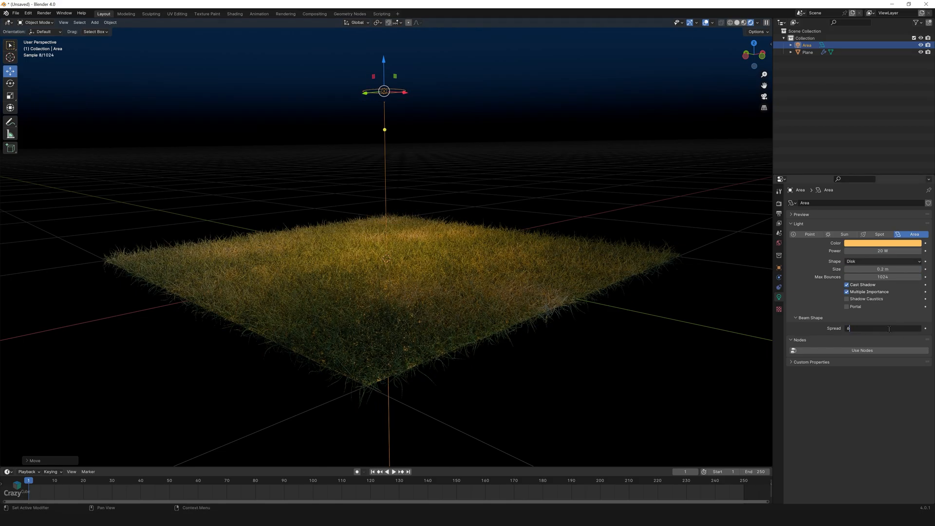
type("60")
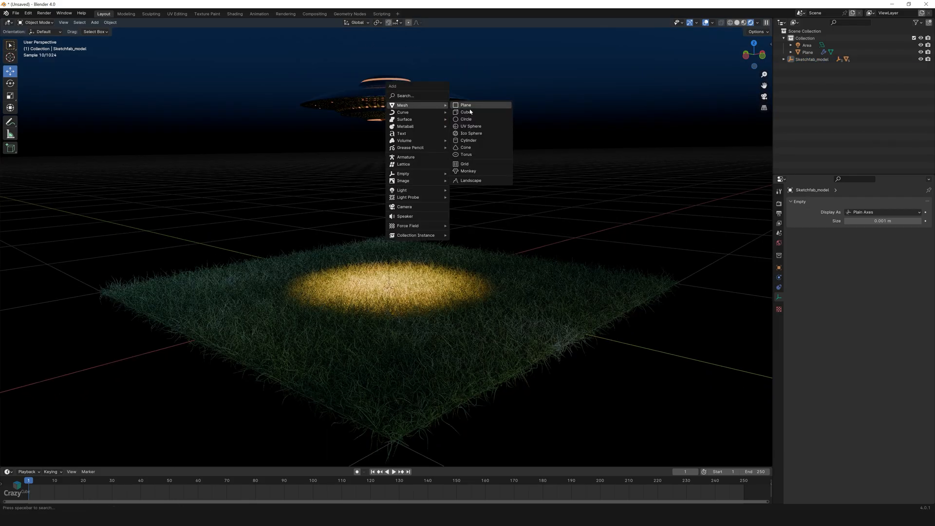
Add a large cube with a Principled Volume material so the beam becomes visible.
left_click(465, 112)
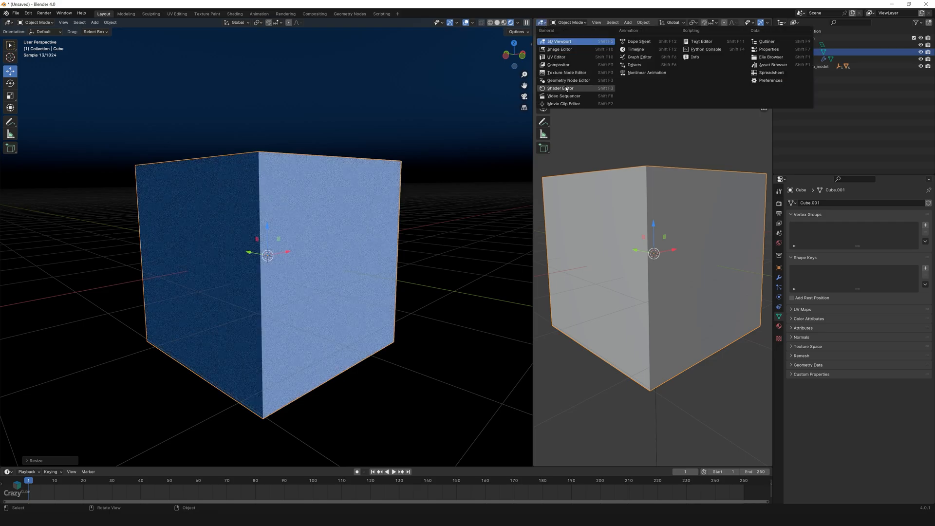
left_click(561, 89)
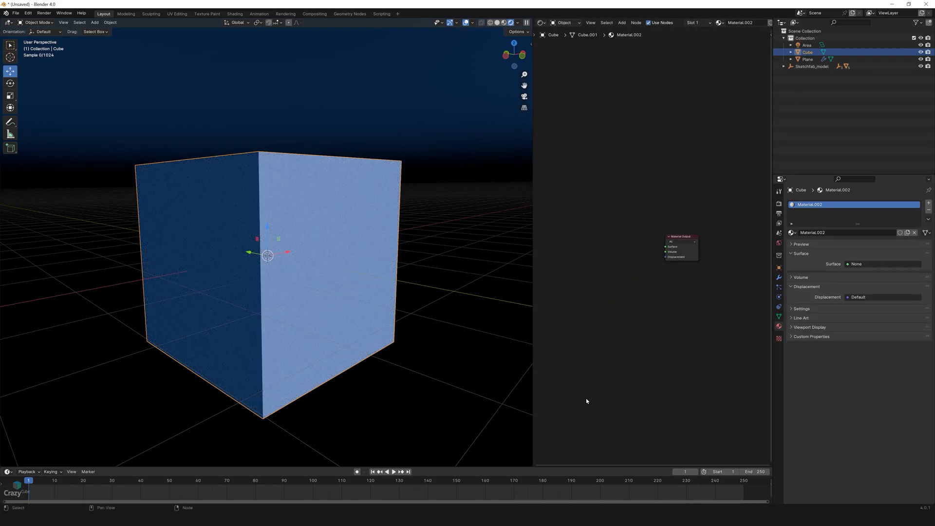
type("volum")
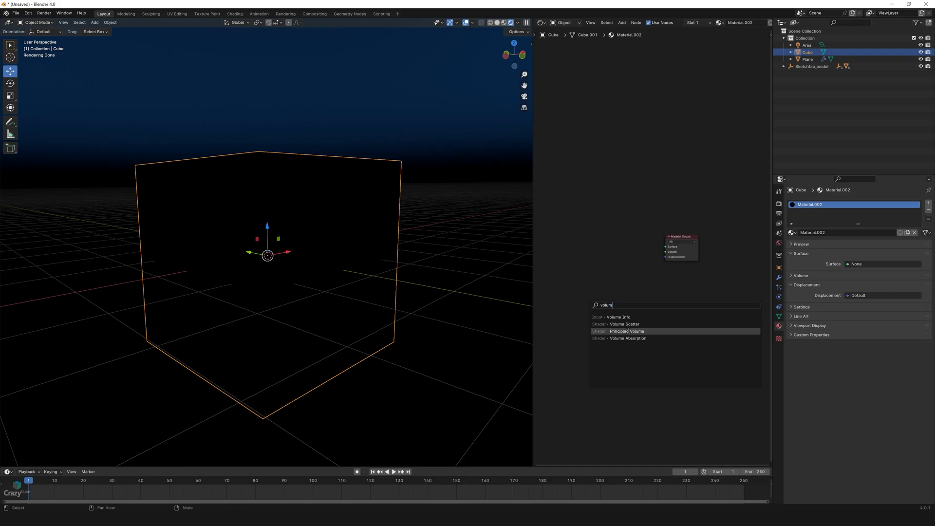
left_click(627, 332)
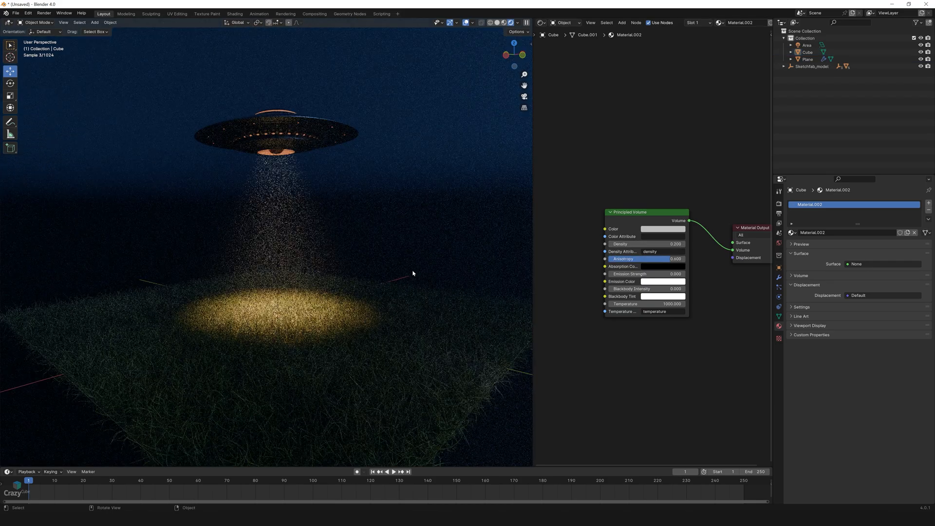
left_click(93, 23)
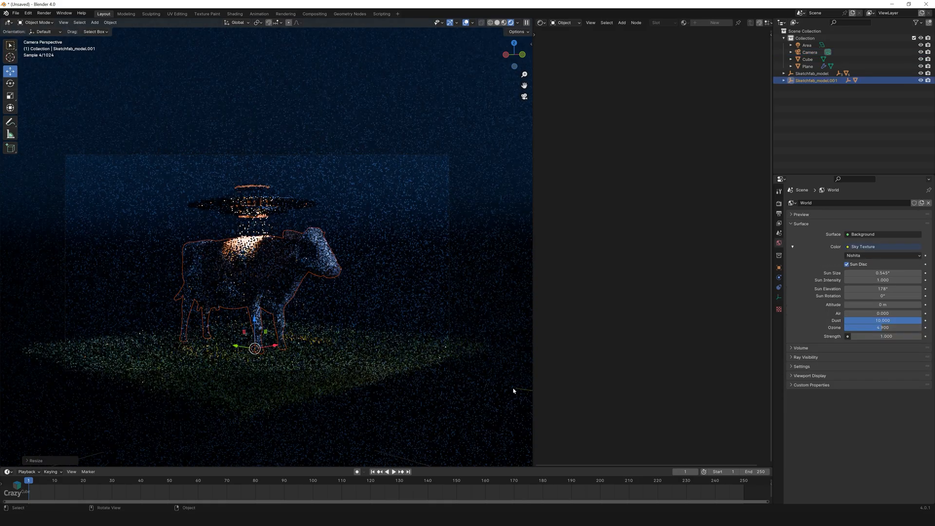
Scale the imported cow down to fit beneath the UFO's beam.
key("s")
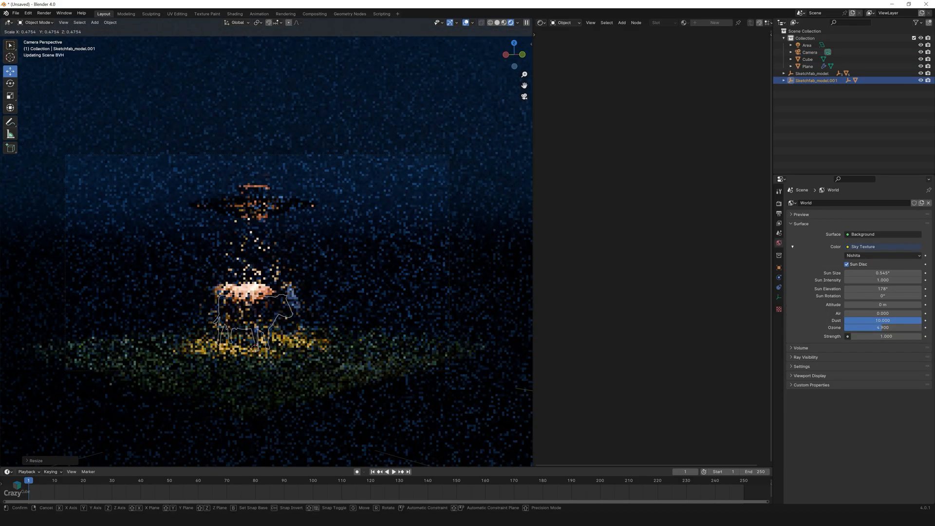